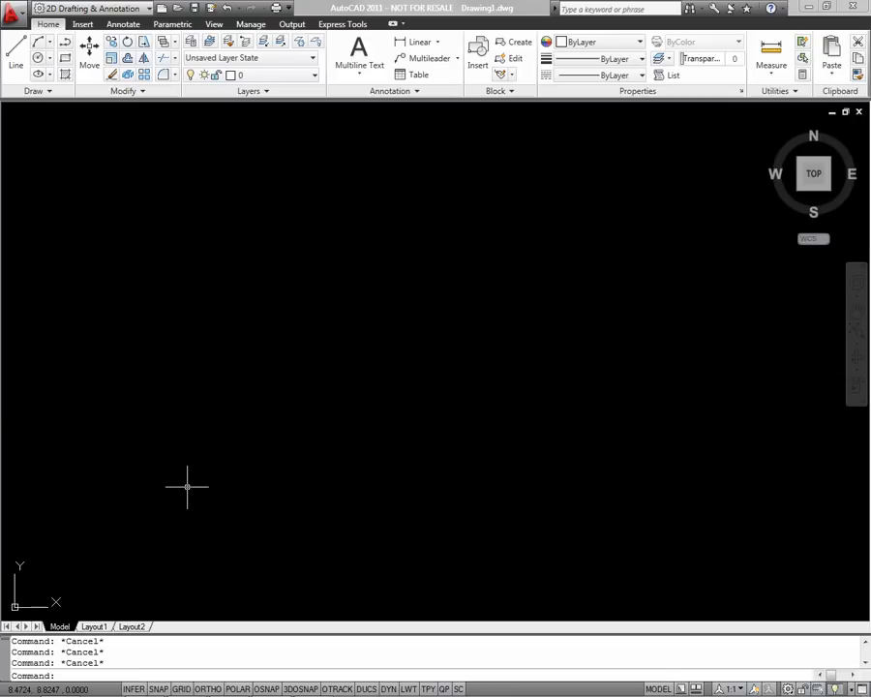
- Close the ribbon with RIBBONCLOSE and switch the ViewCube and navigation bar off
text(ribbon)
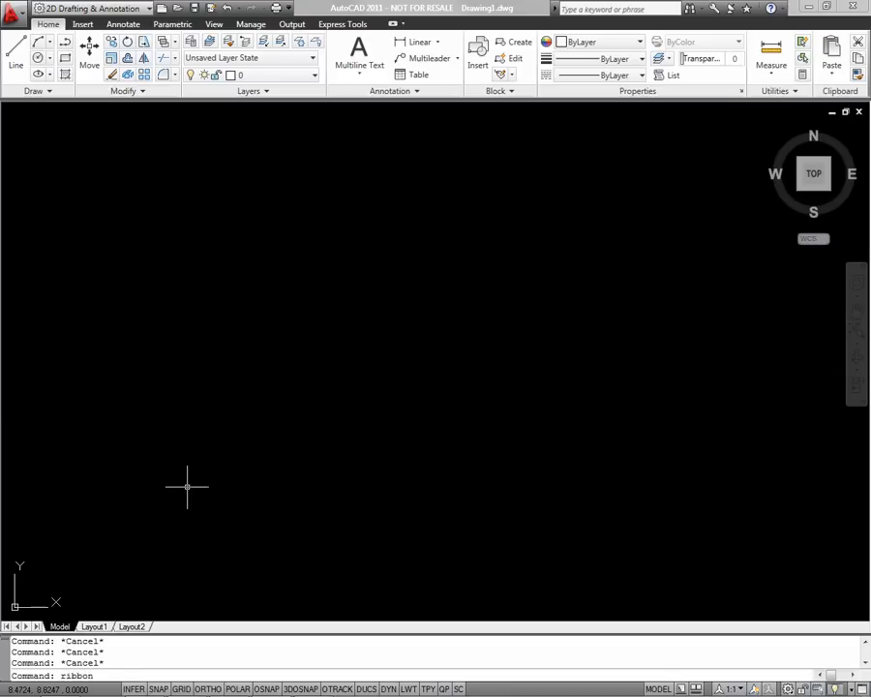
text(close)
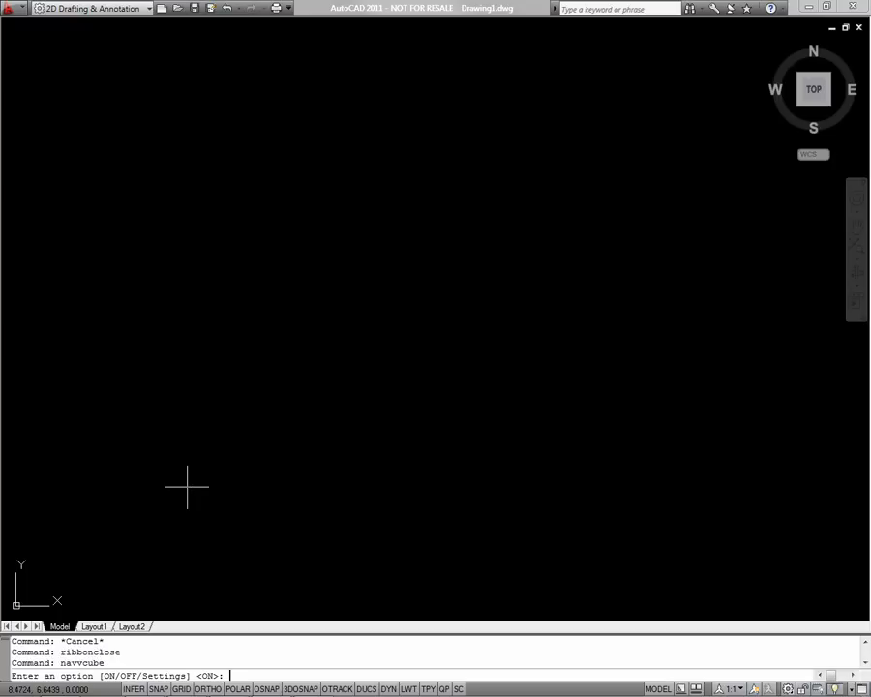
text(off)
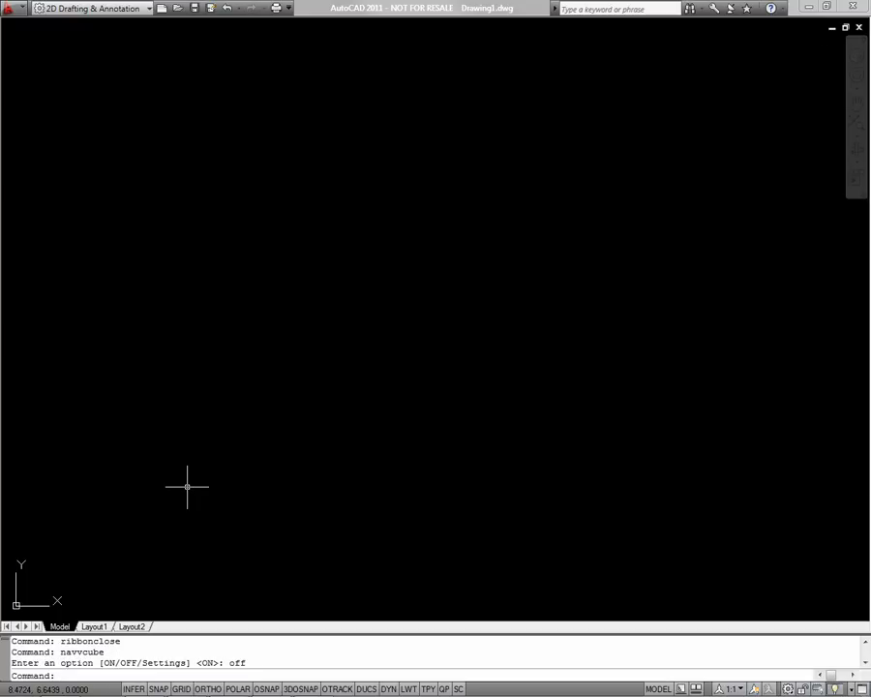
text(navbar)
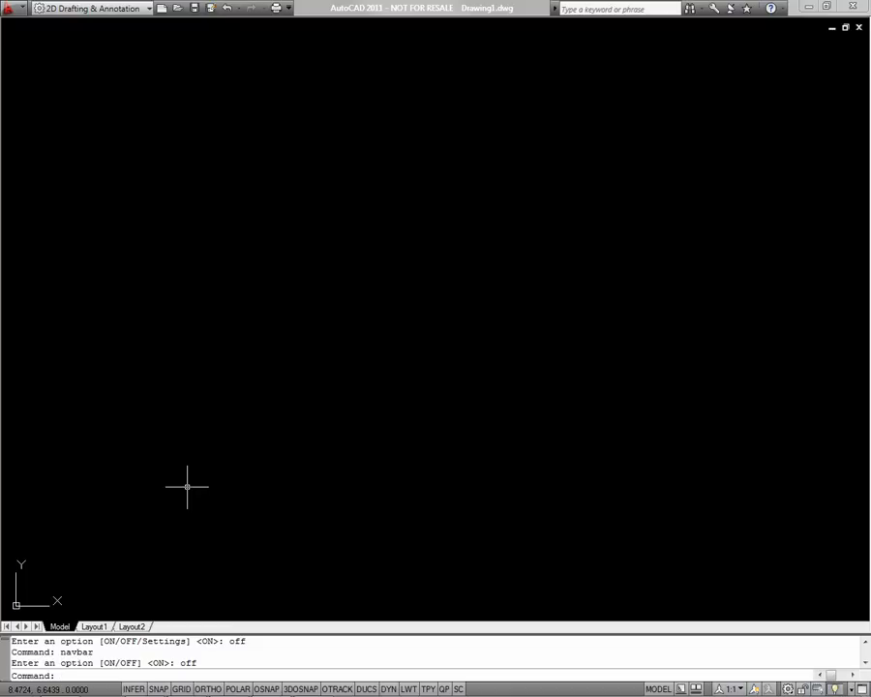
- Draw connected lines from 0,0 through the outline's corners, undoing the stray segment before continuing
text(line)
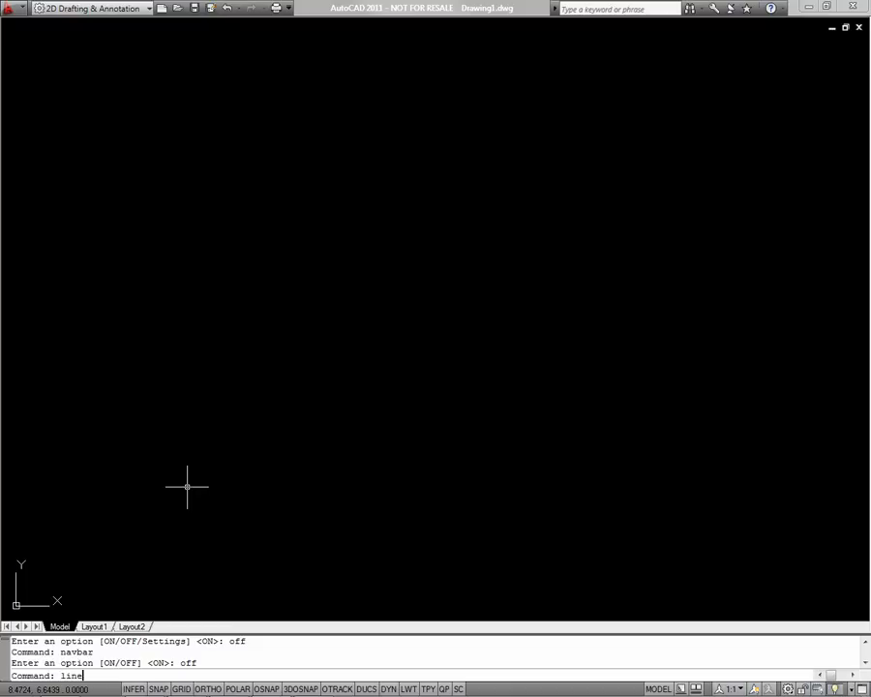
key(enter)
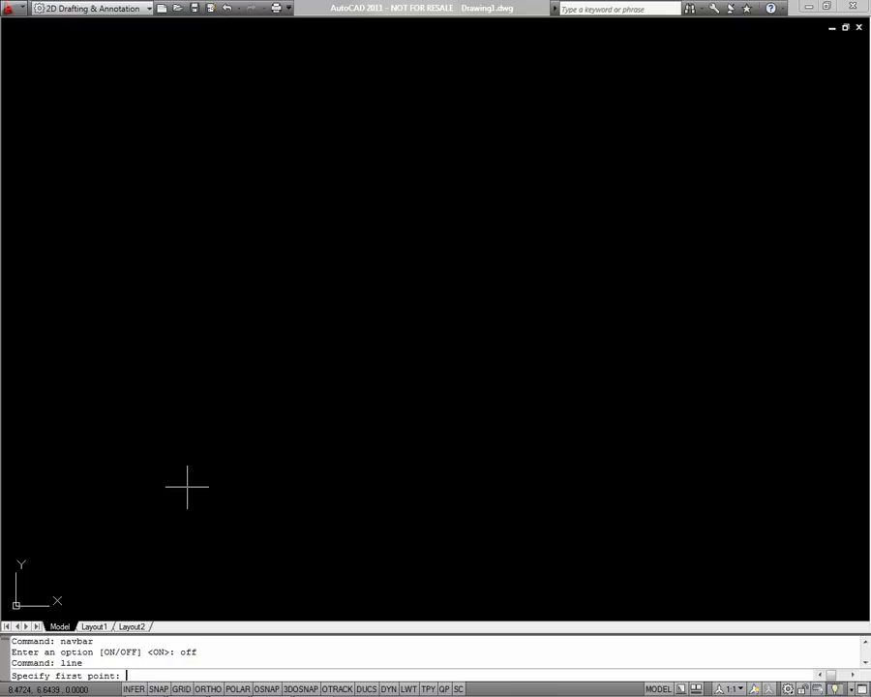
text(0,0)
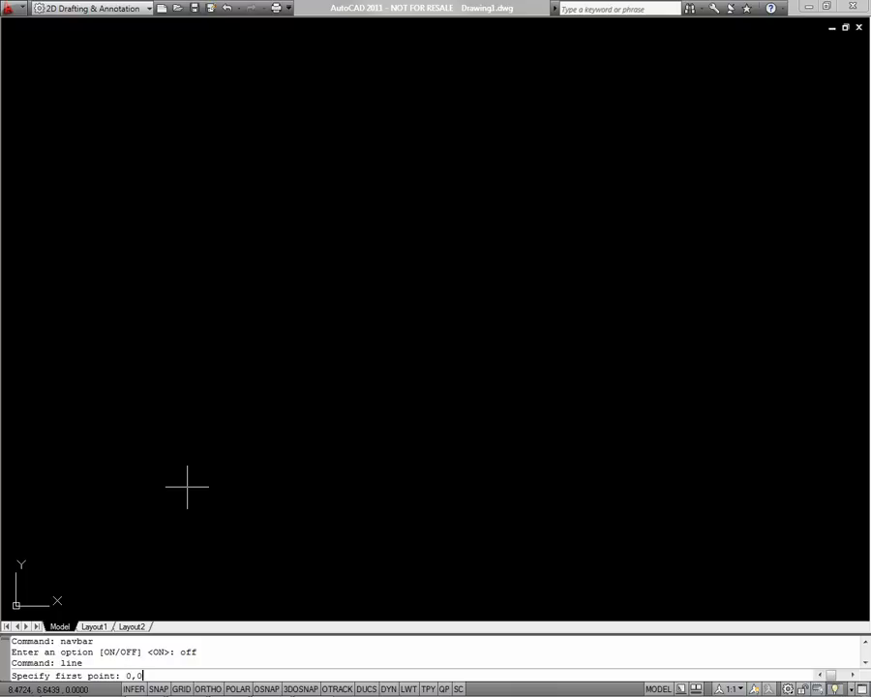
click(205, 273)
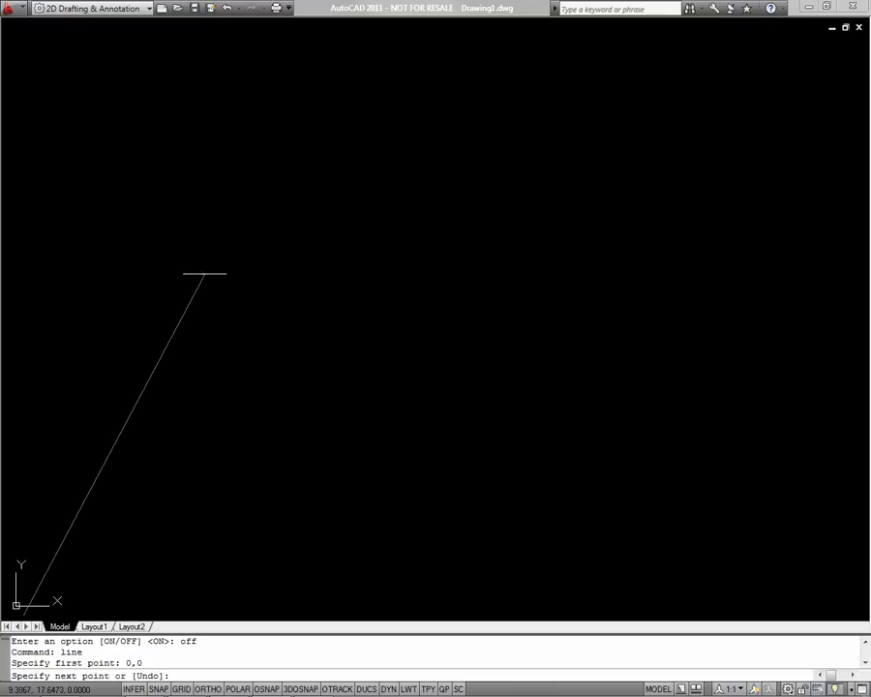
mouse_move(197, 151)
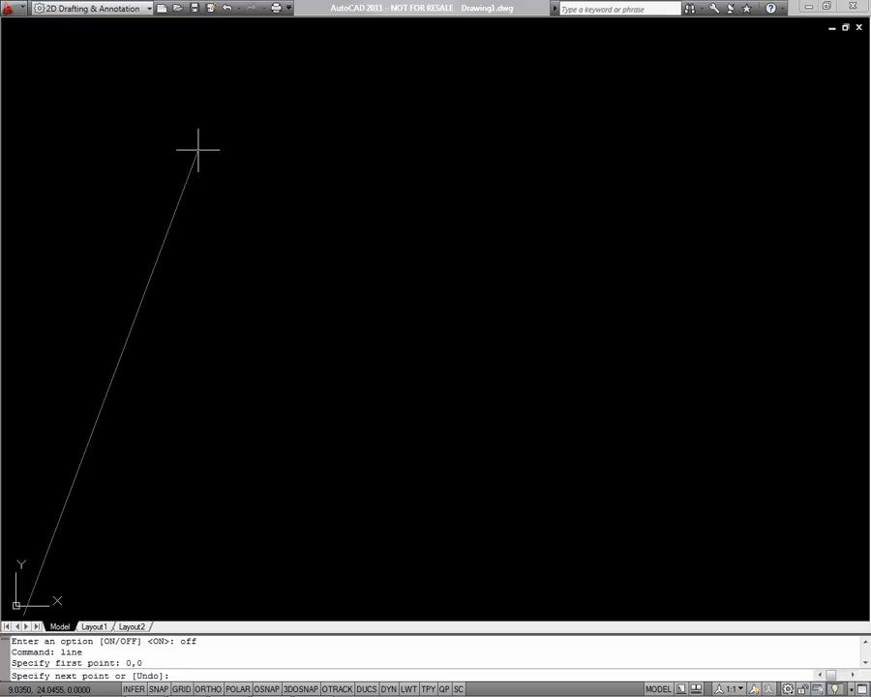
click(513, 198)
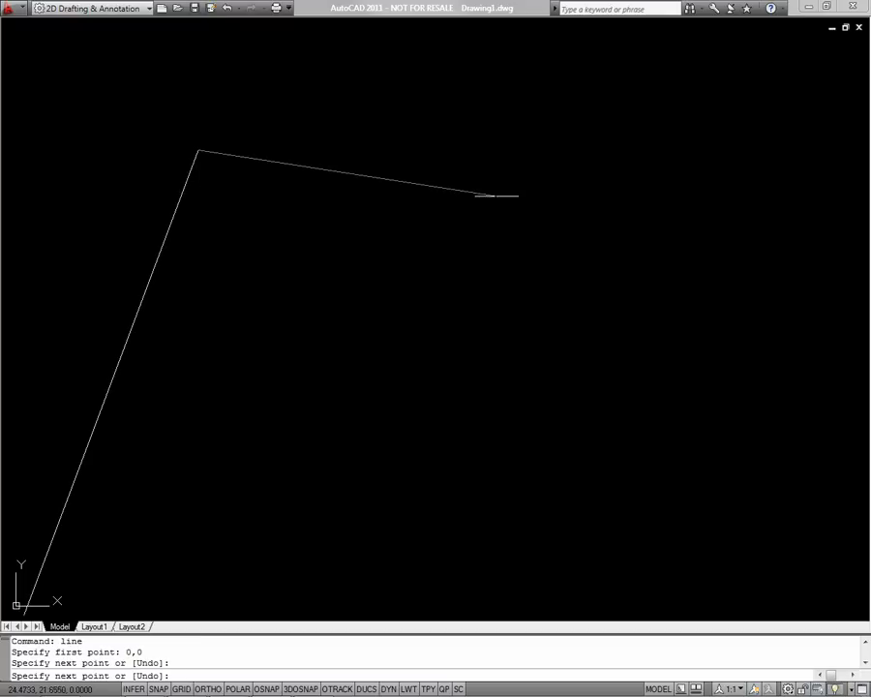
mouse_move(534, 205)
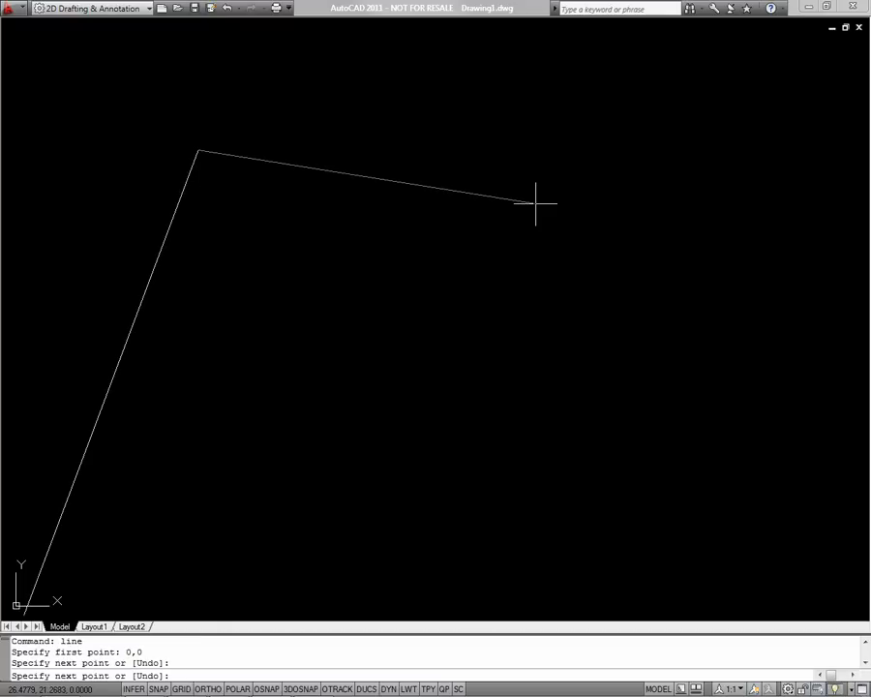
click(629, 479)
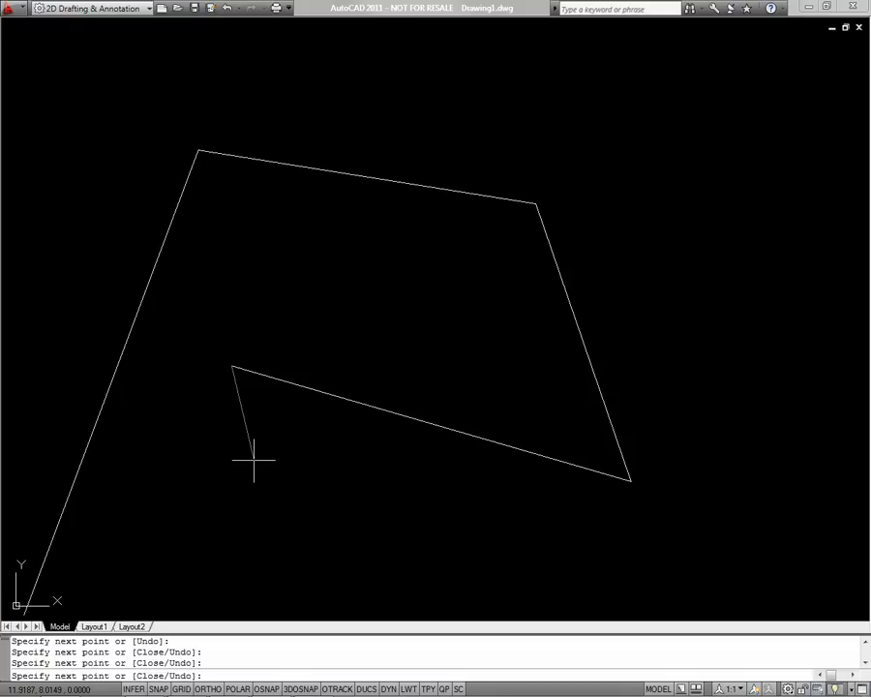
text(u)
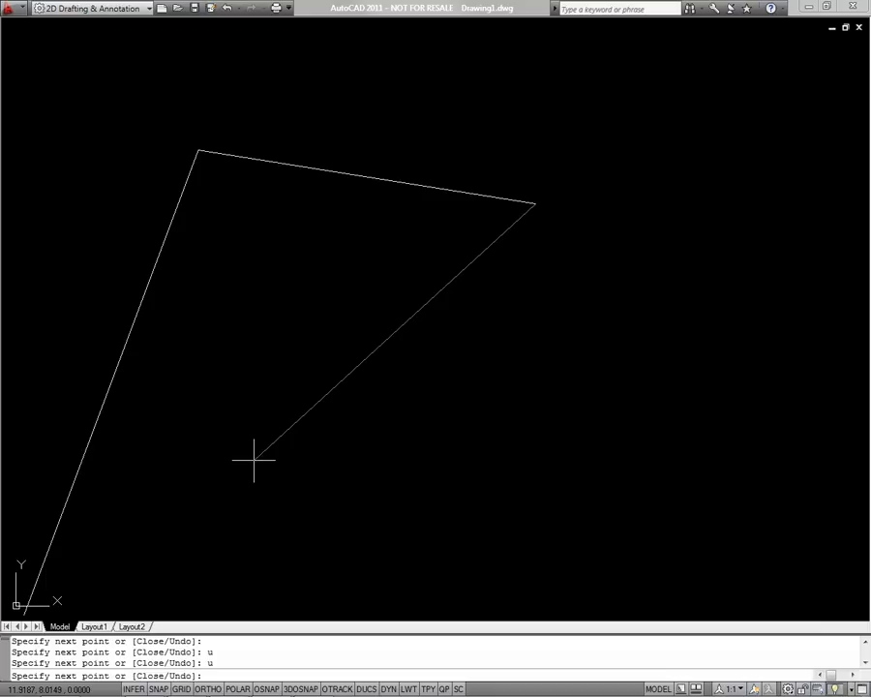
click(364, 415)
text(c)
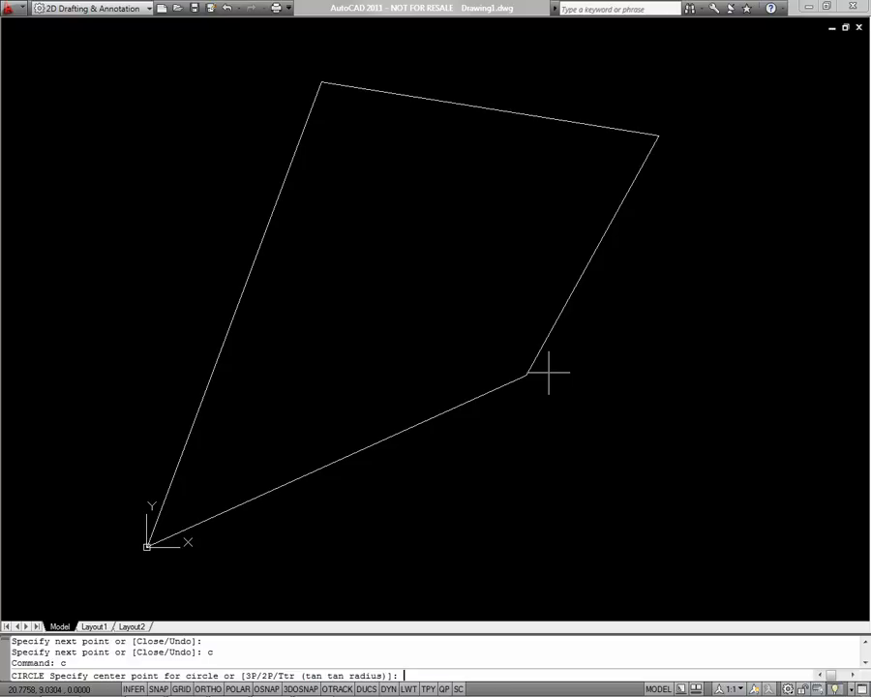
- Place a large circle inside the outline and a concentric inner circle of radius 3
click(387, 274)
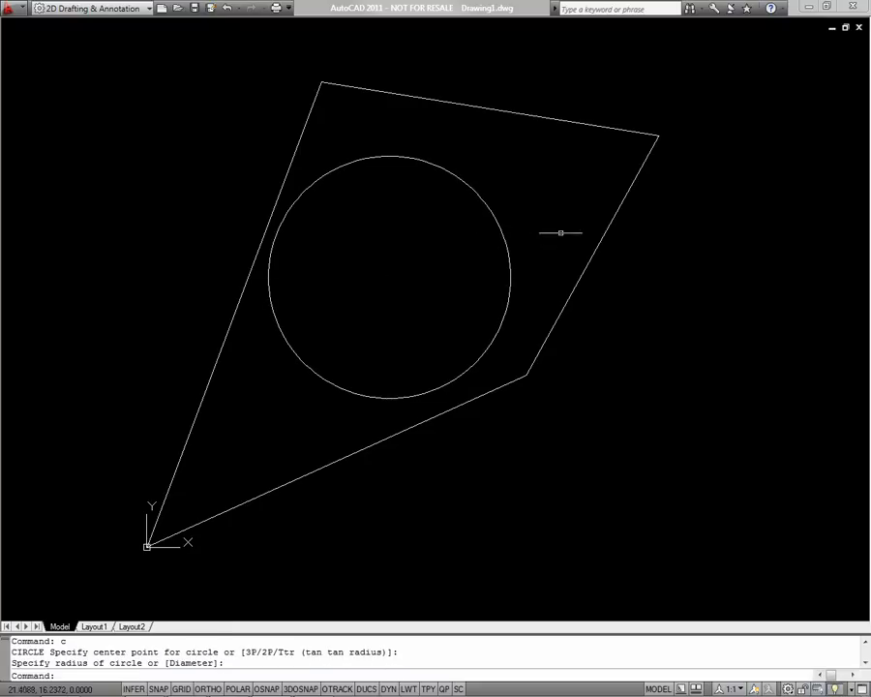
mouse_move(598, 316)
text(c)
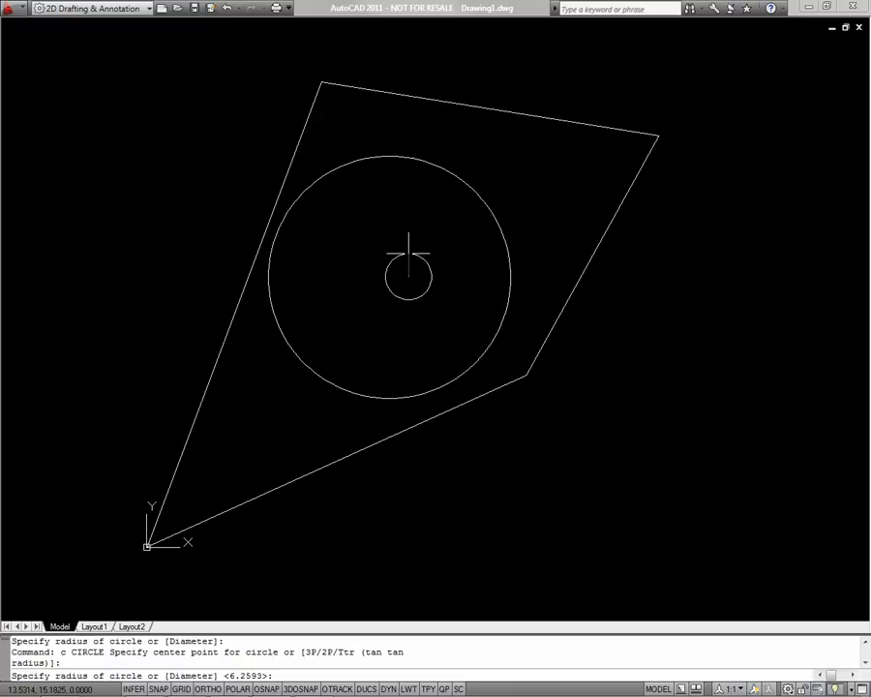
text(3)
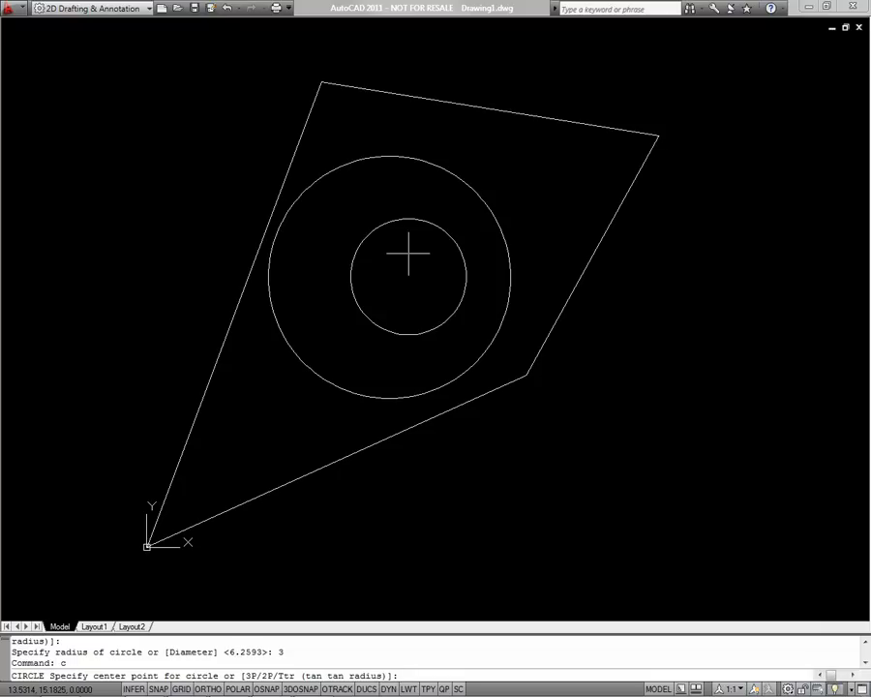
- Draw a 3P circle through three points overlapping the concentric pair near the upper-right corner
text(3p)
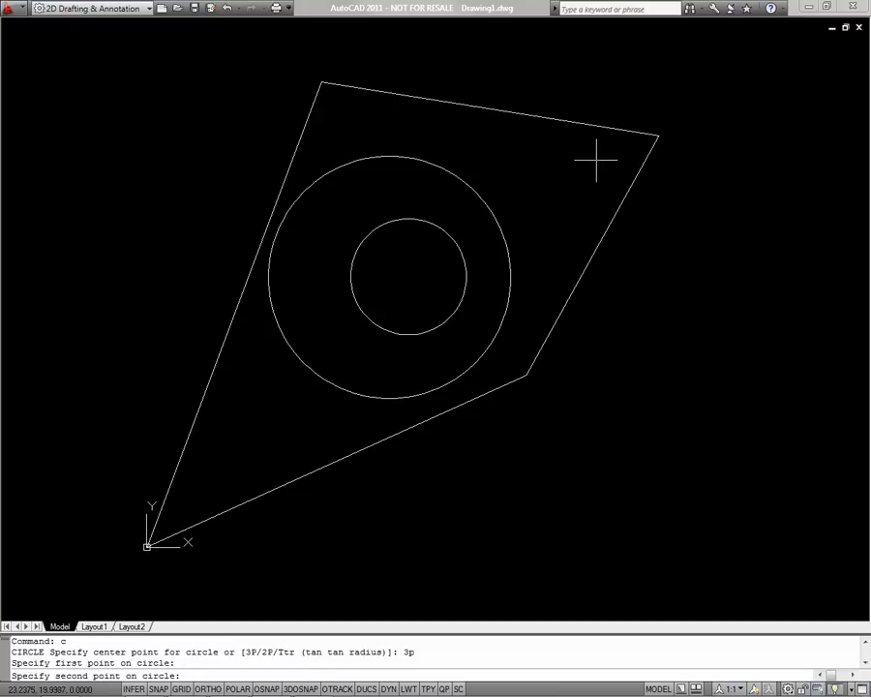
mouse_move(636, 178)
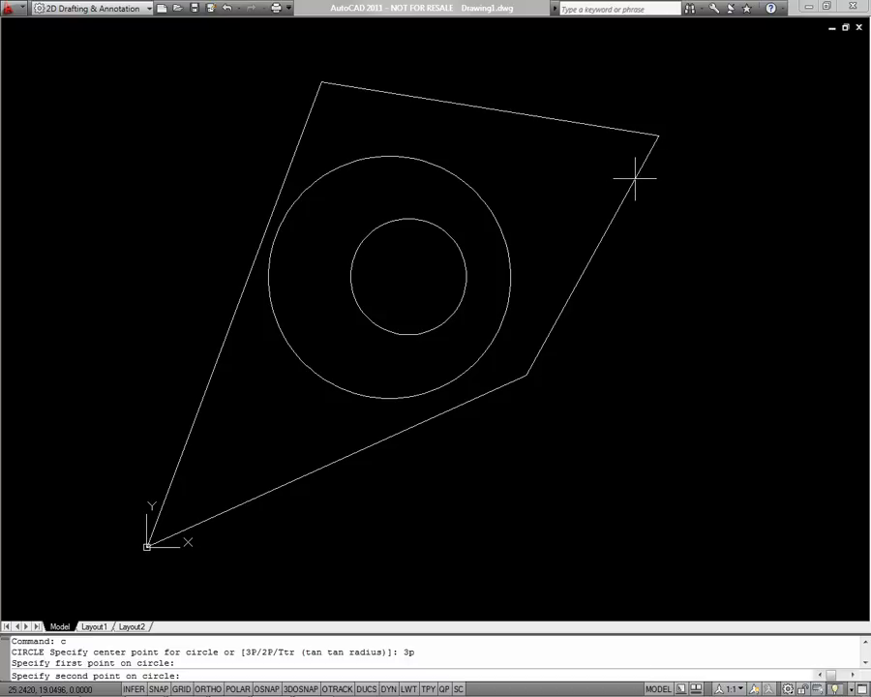
click(463, 513)
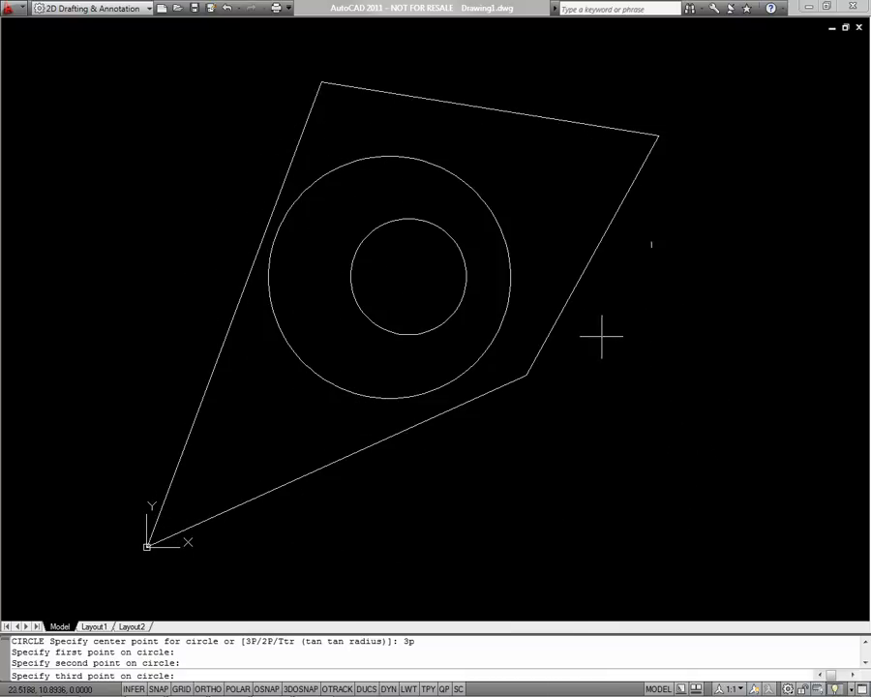
click(531, 309)
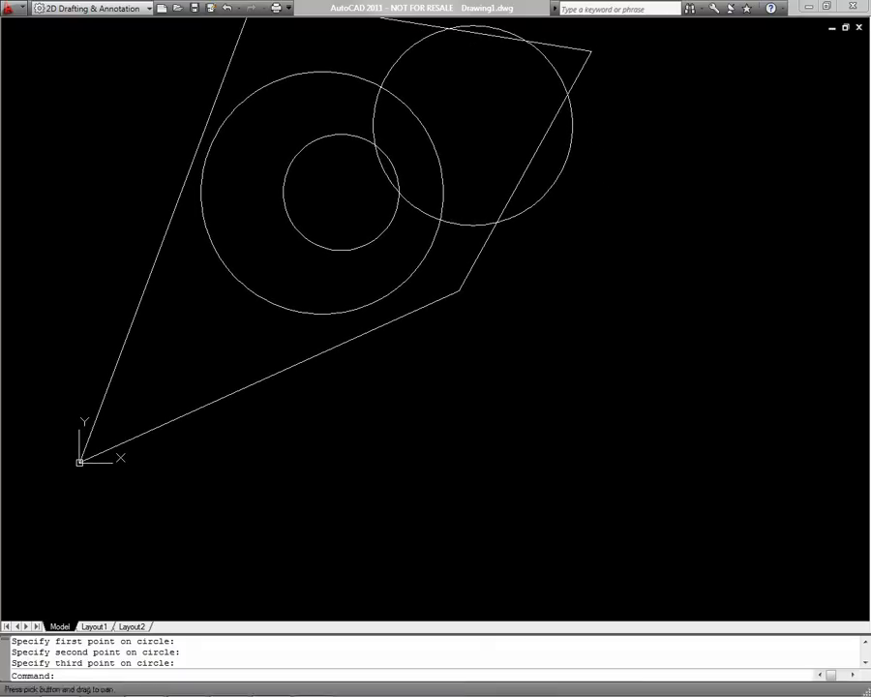
mouse_move(496, 314)
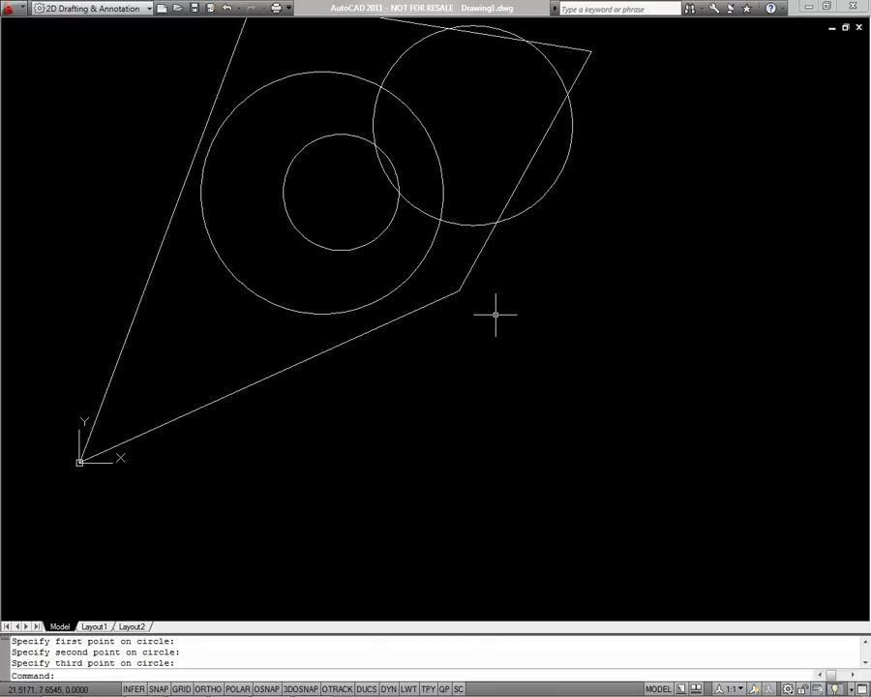
- Start the ARC command for the curve below the circles
text(arc)
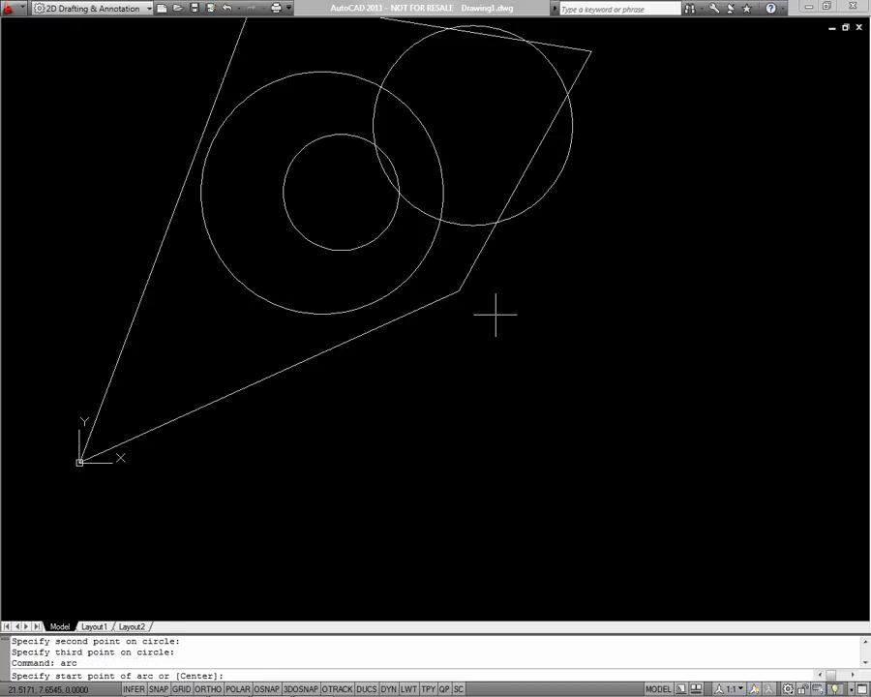
mouse_move(445, 344)
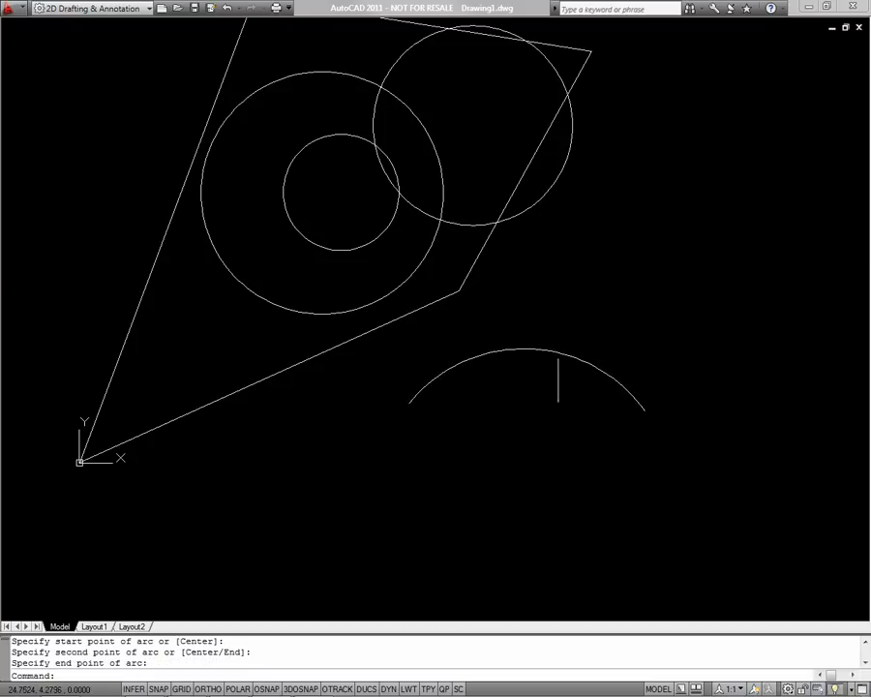
mouse_move(507, 372)
text(a)
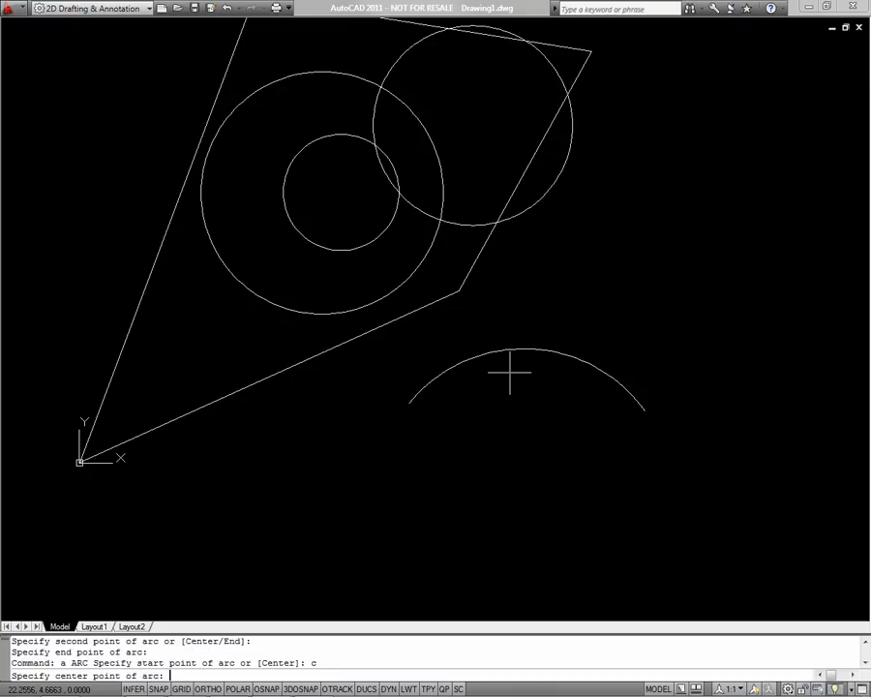
mouse_move(636, 236)
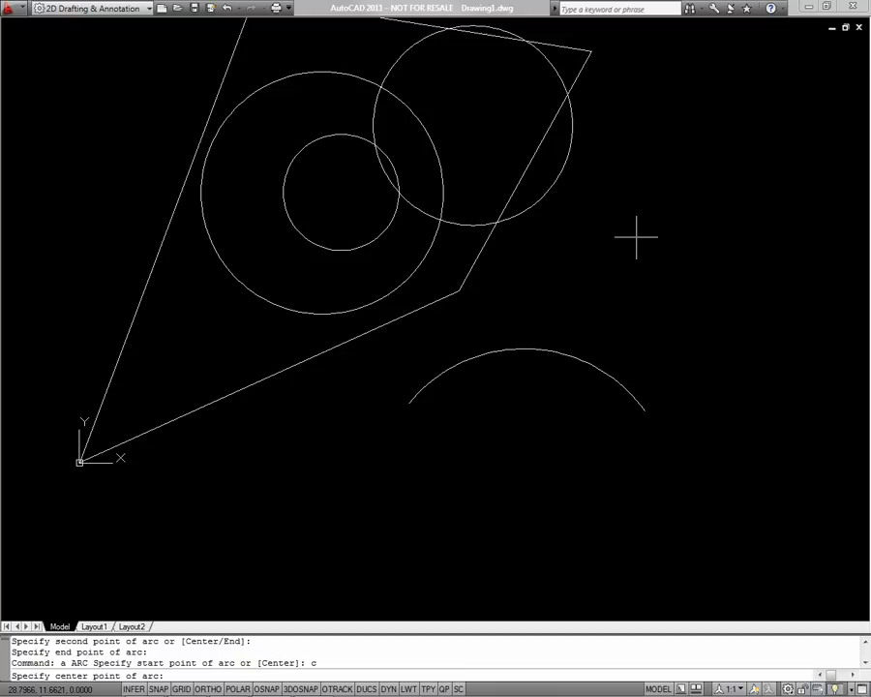
mouse_move(642, 230)
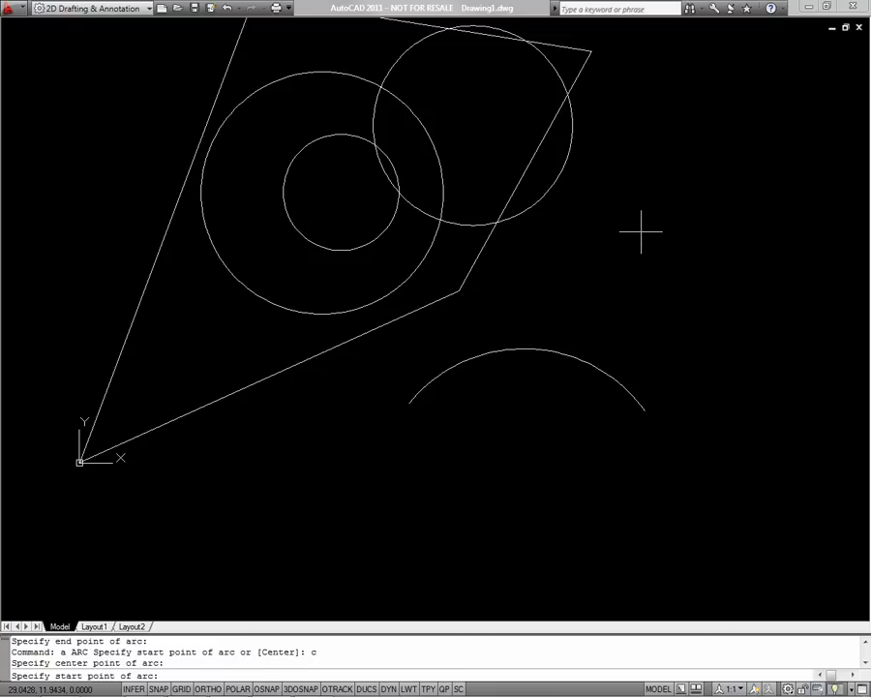
mouse_move(581, 232)
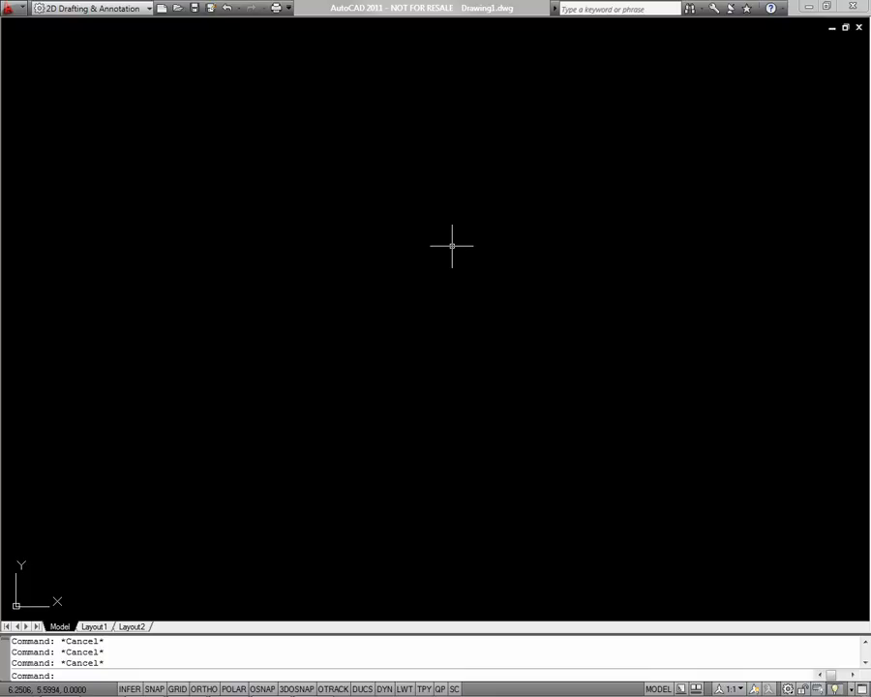
mouse_move(327, 322)
text(l)
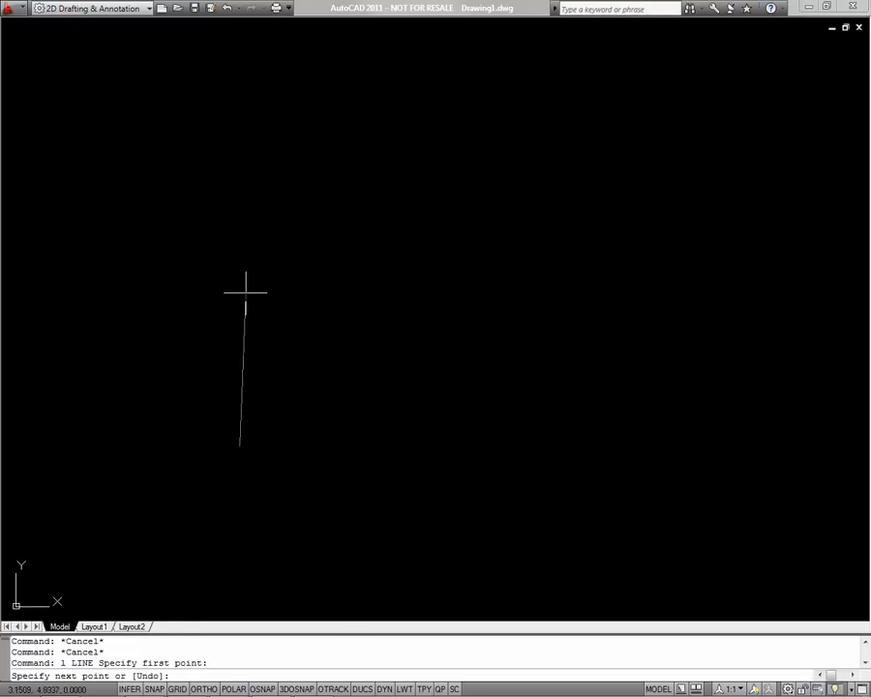
- Draw the house walls, the right-hand window outline and the sloped roof lines
click(515, 269)
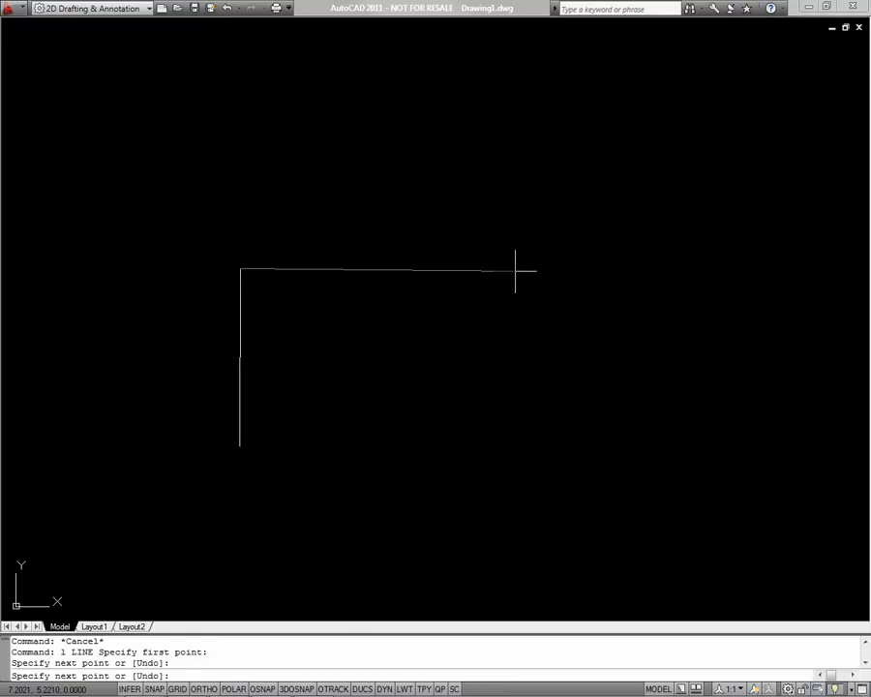
click(515, 445)
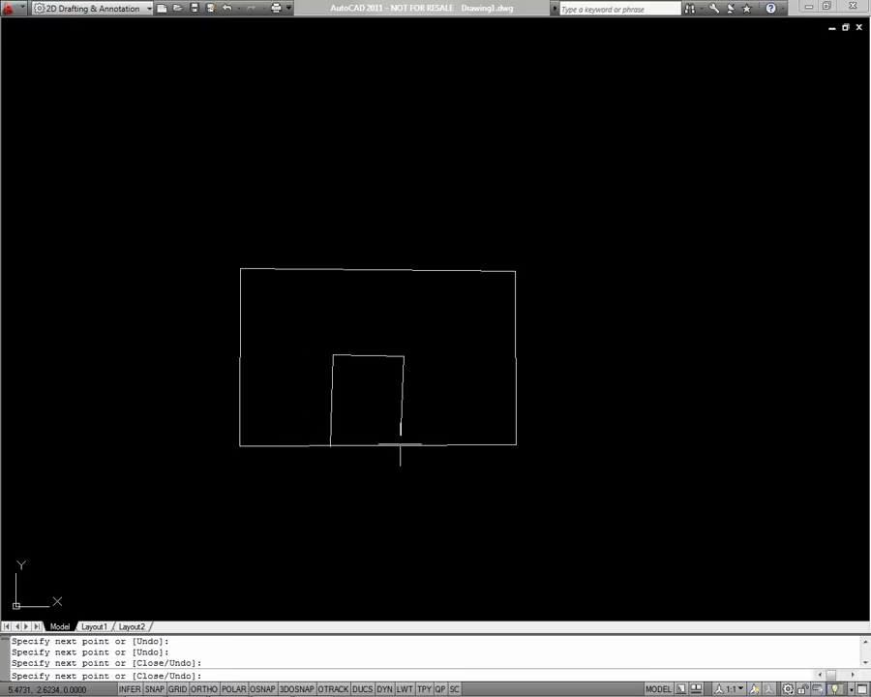
mouse_move(398, 449)
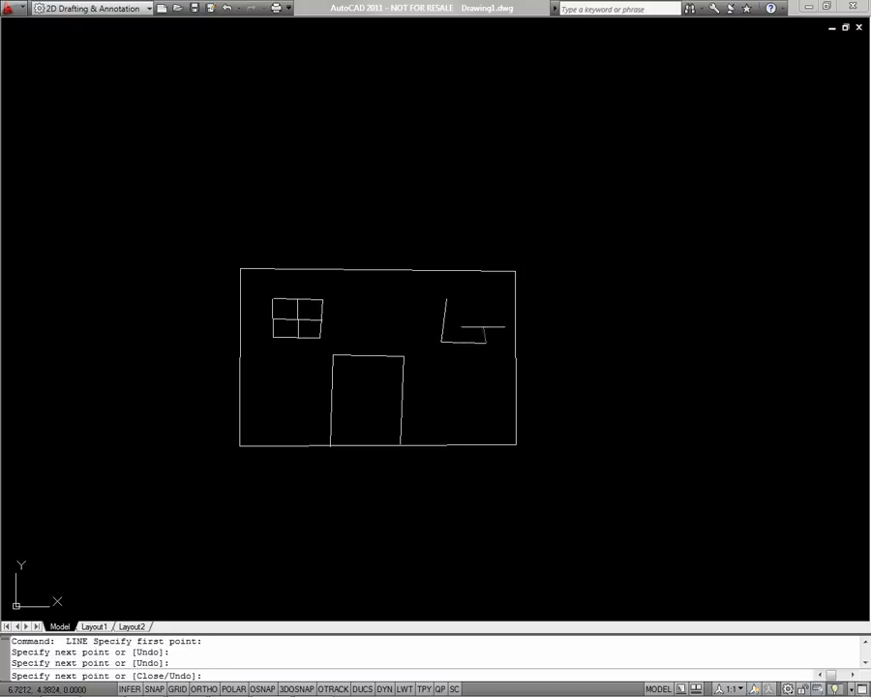
click(435, 290)
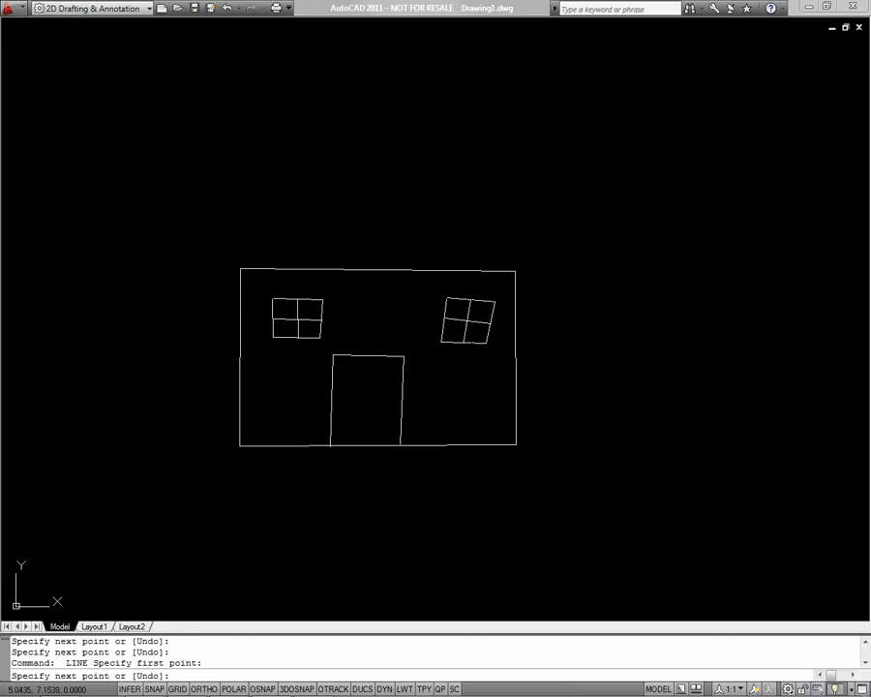
click(590, 344)
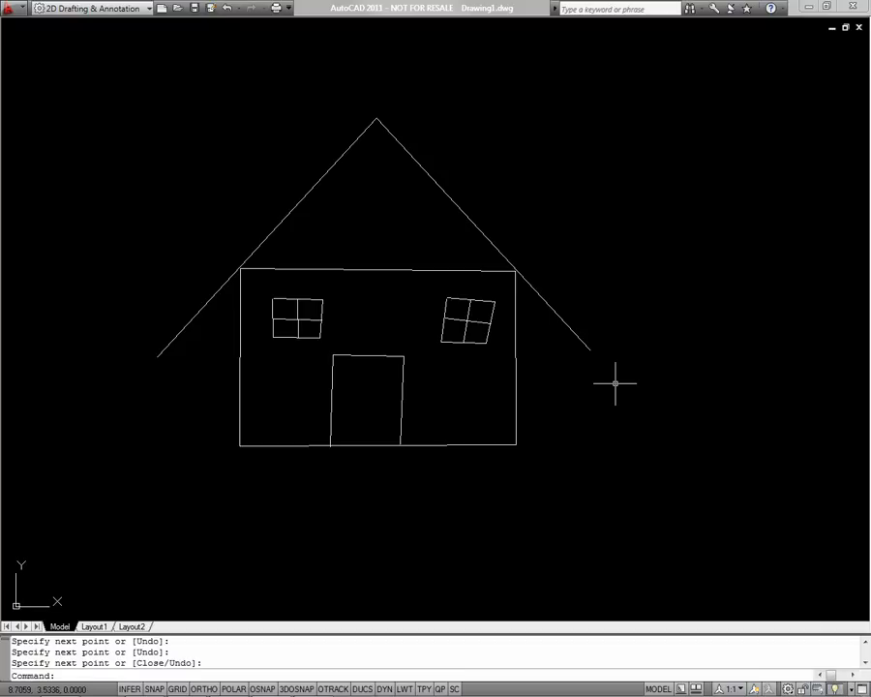
mouse_move(635, 256)
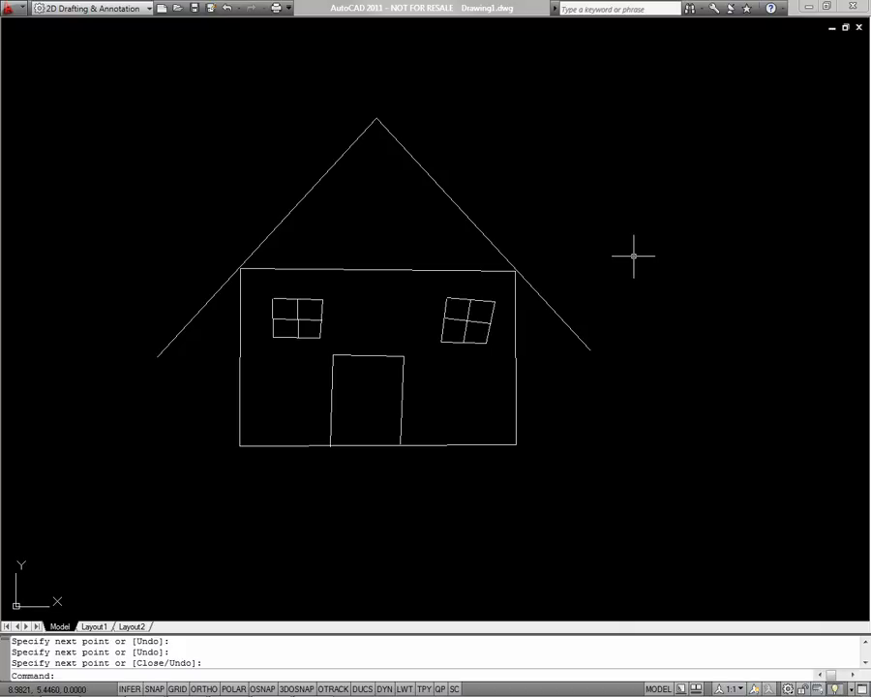
- Draw a small sun circle centred in the upper-right sky
text(c)
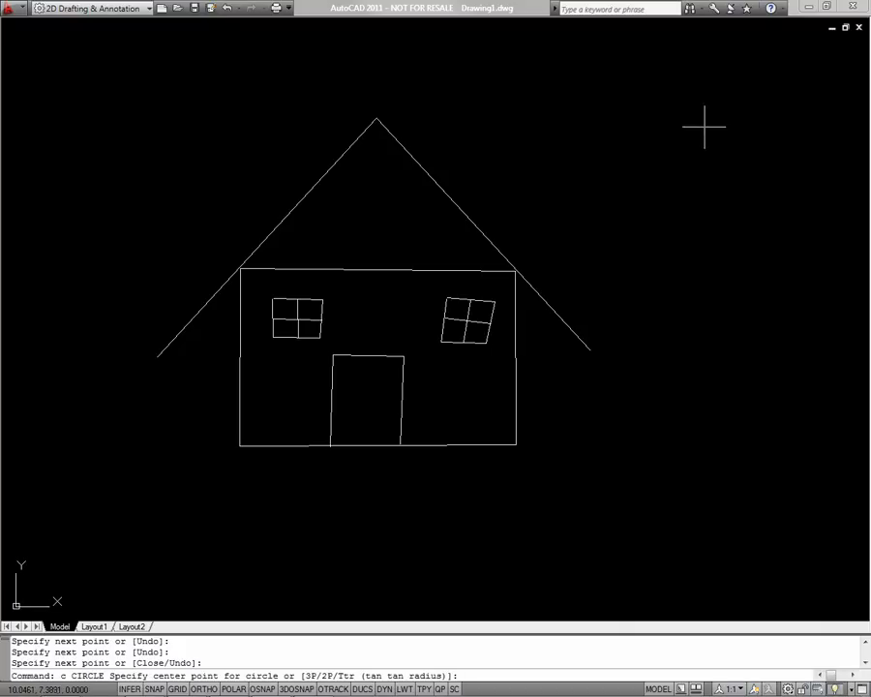
click(704, 123)
text(a)
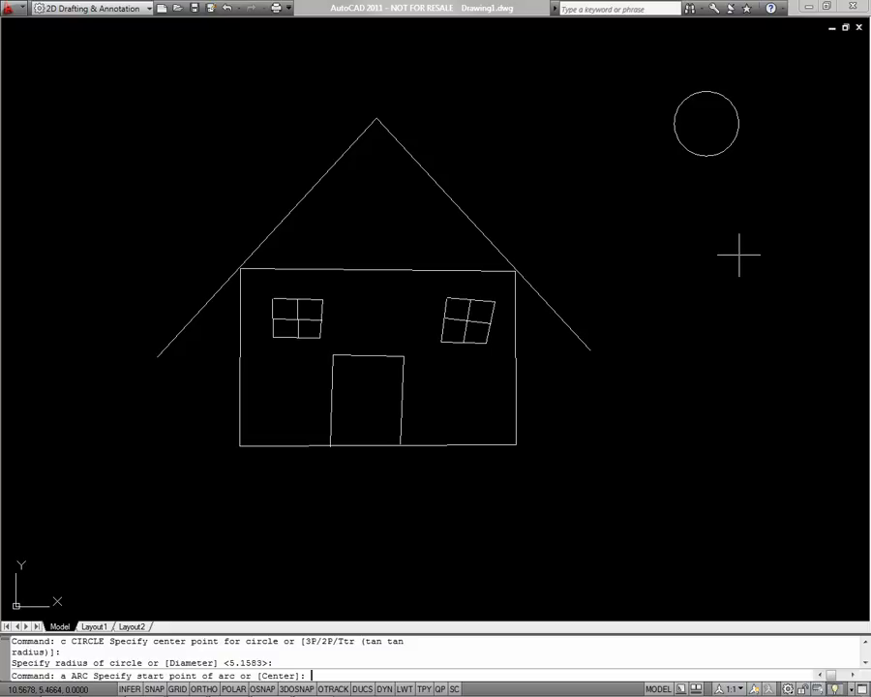
mouse_move(740, 133)
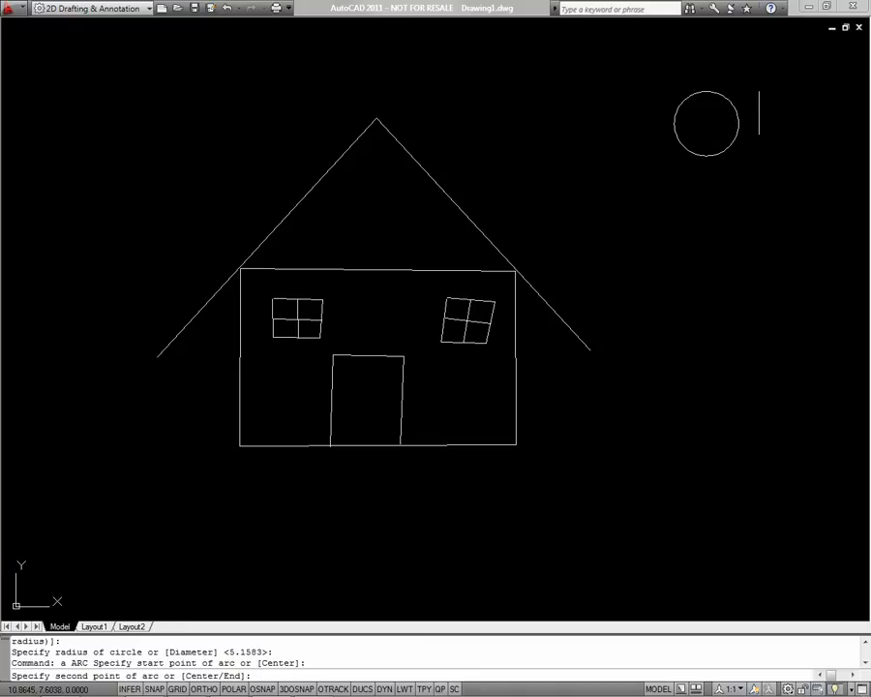
mouse_move(764, 114)
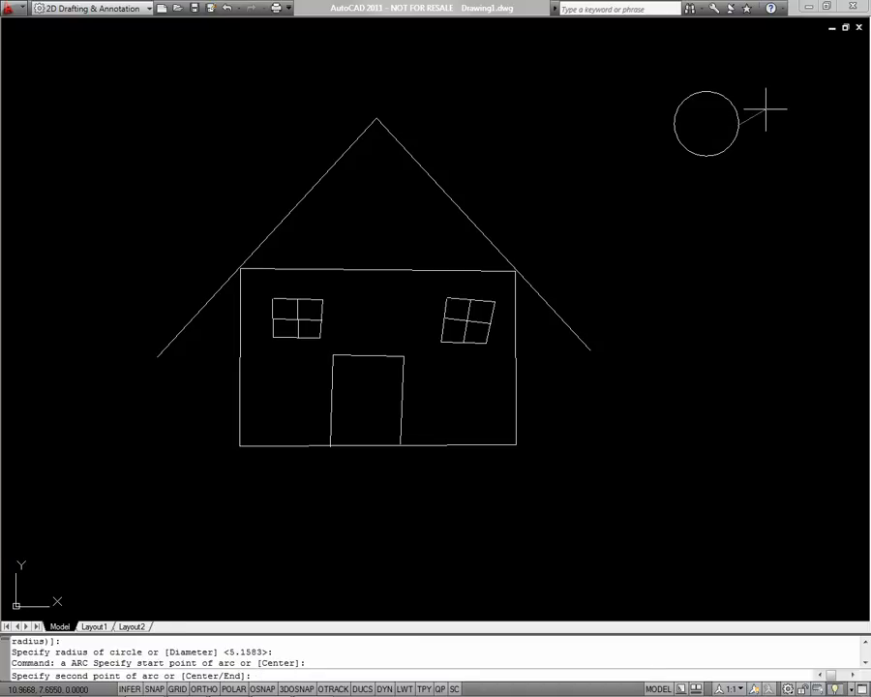